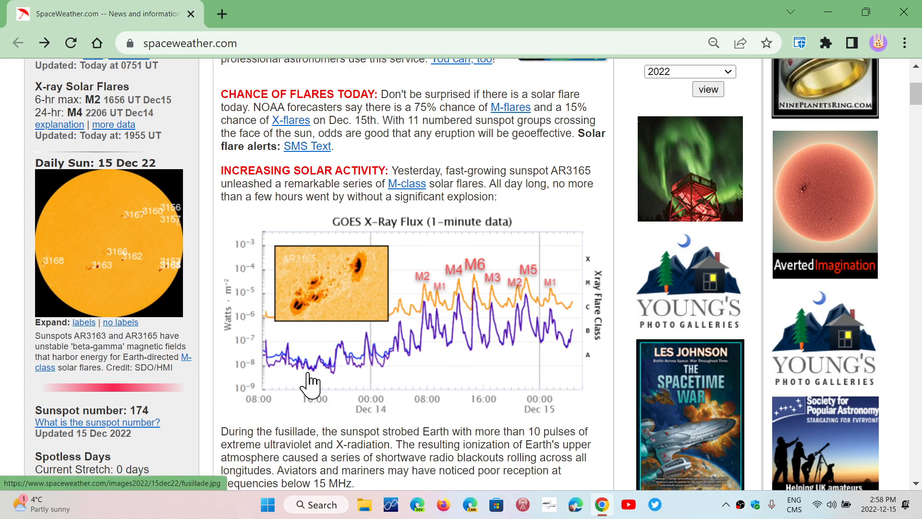
{"action": "scroll", "scroll_direction": "down", "scroll_amount": 3}
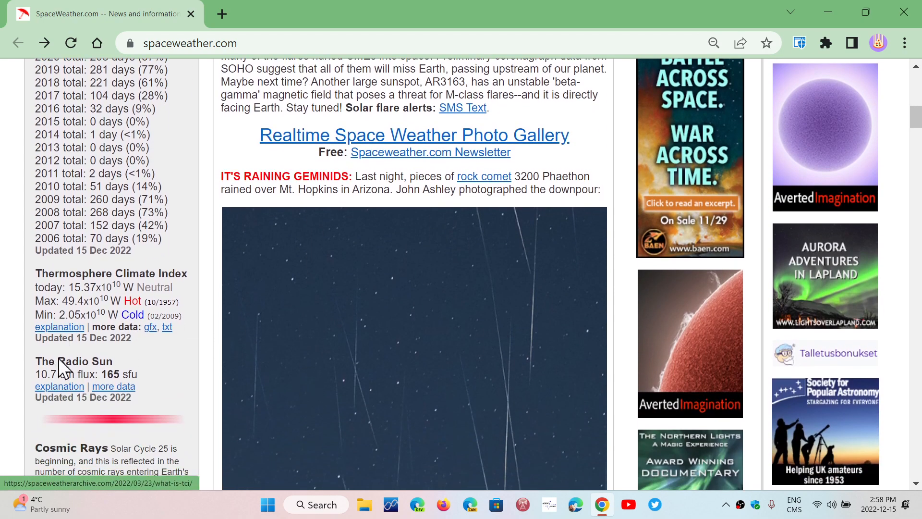
{"action": "mouse_move", "coordinate": [209, 391]}
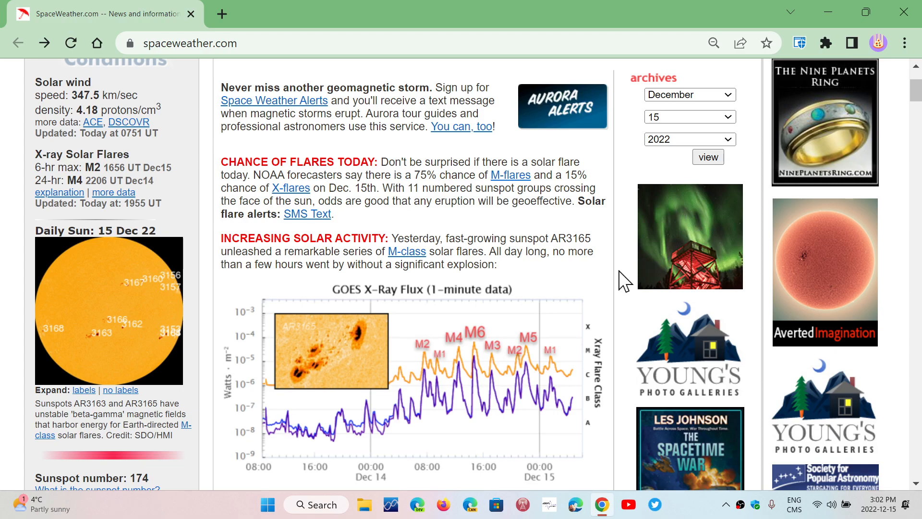
{"action": "scroll", "scroll_direction": "down", "scroll_amount": 3}
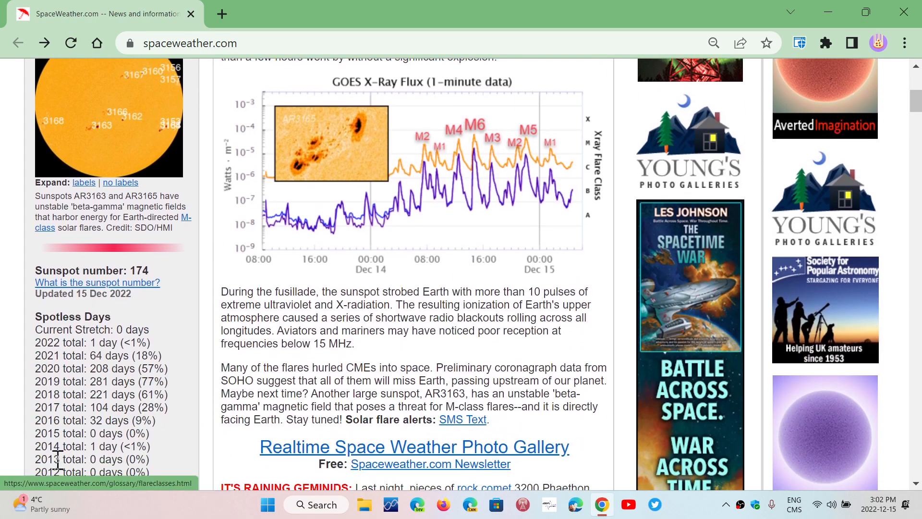
{"action": "scroll", "scroll_direction": "down", "scroll_amount": 3}
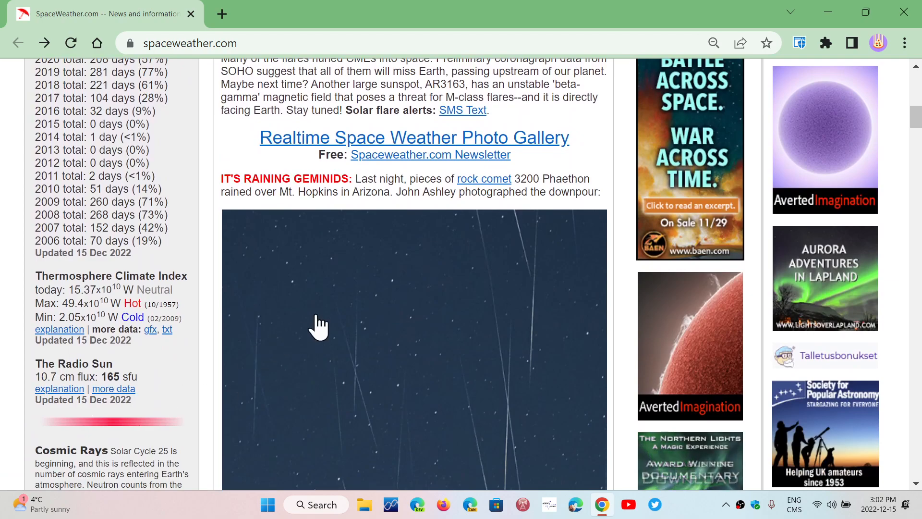
{"action": "scroll", "scroll_direction": "up", "scroll_amount": 3}
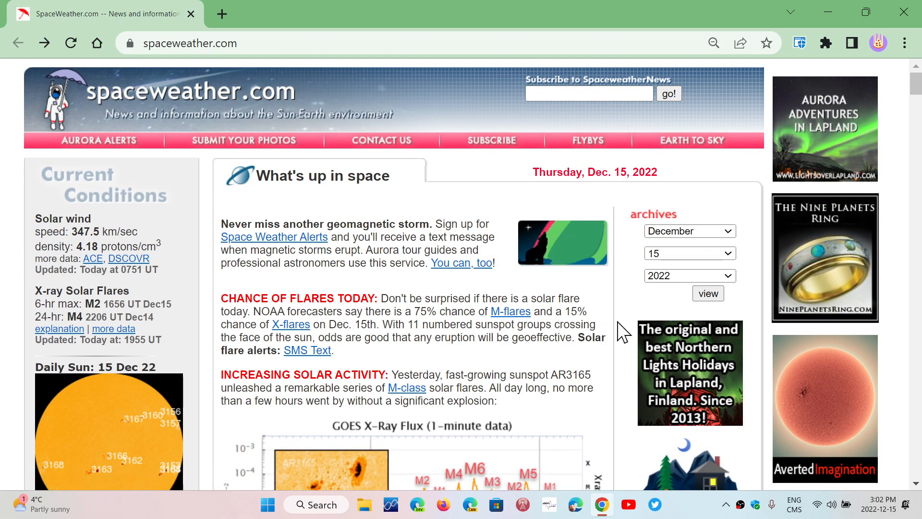